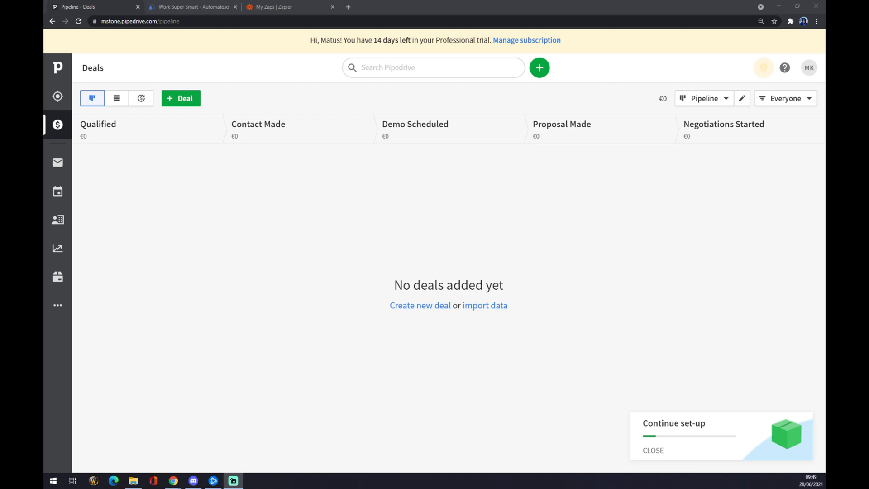
pyautogui.moveTo(387, 223)
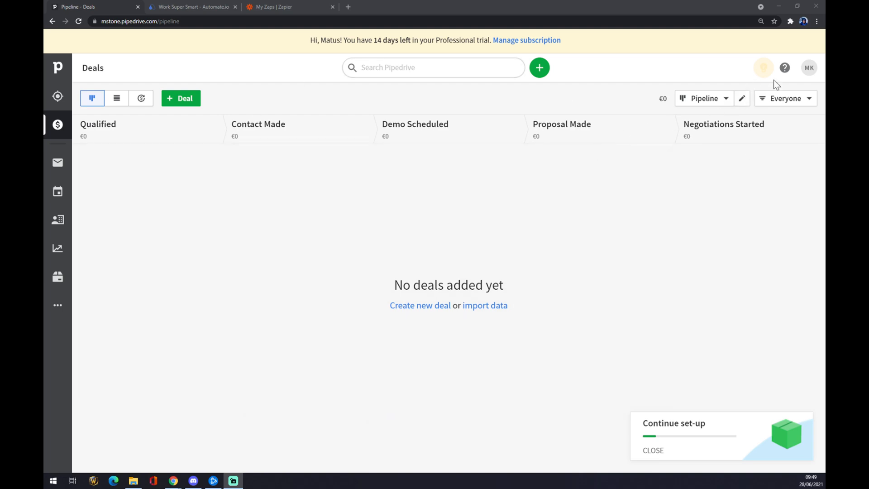
pyautogui.moveTo(809, 68)
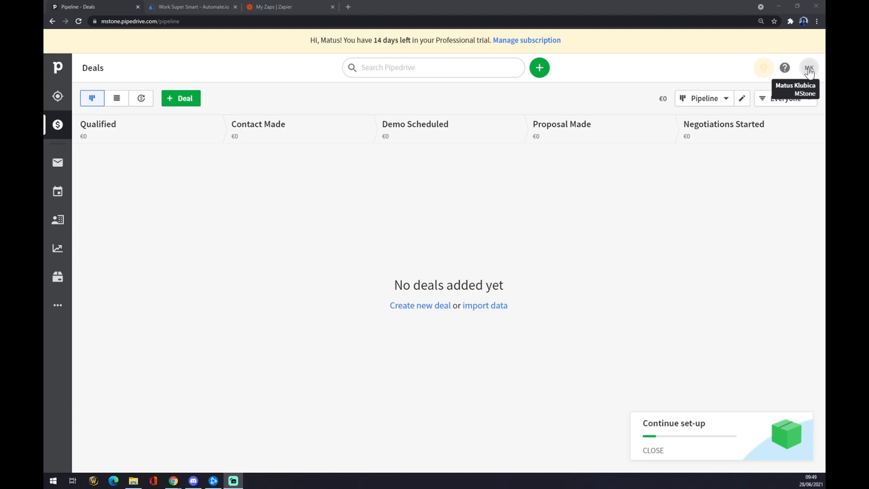
# Step: Open the MK profile menu showing account and company options
pyautogui.click(809, 67)
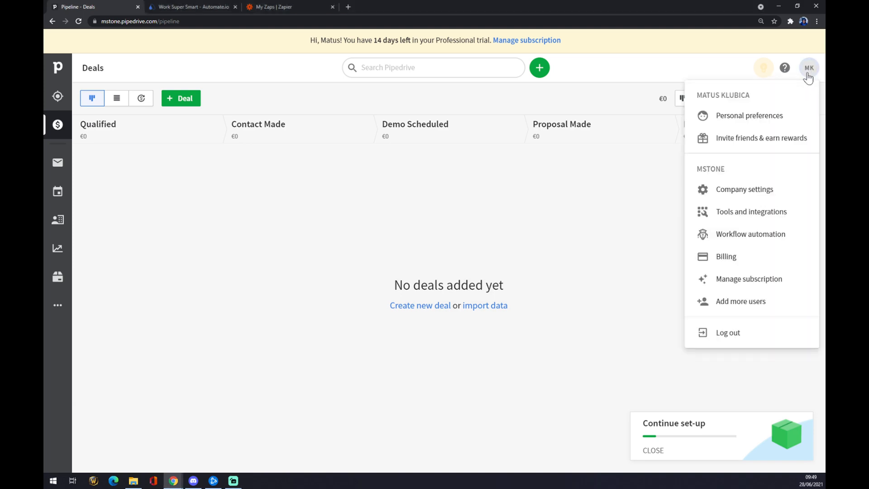
pyautogui.moveTo(809, 68)
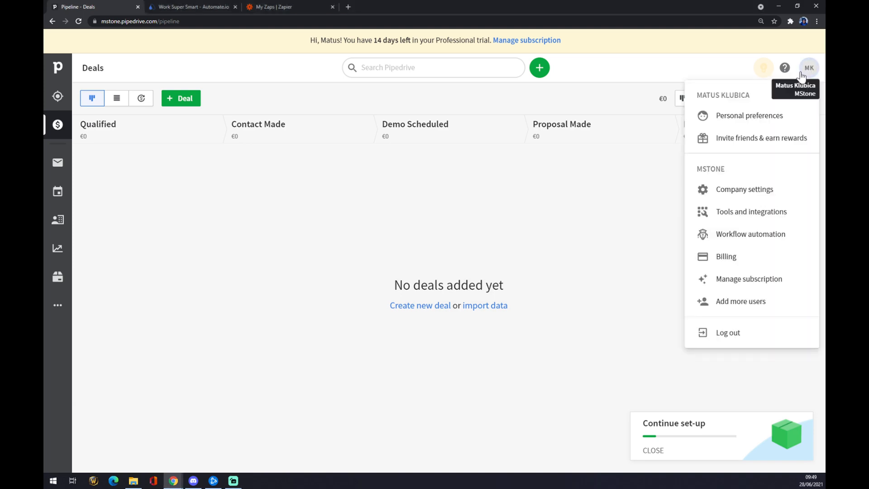
pyautogui.moveTo(778, 211)
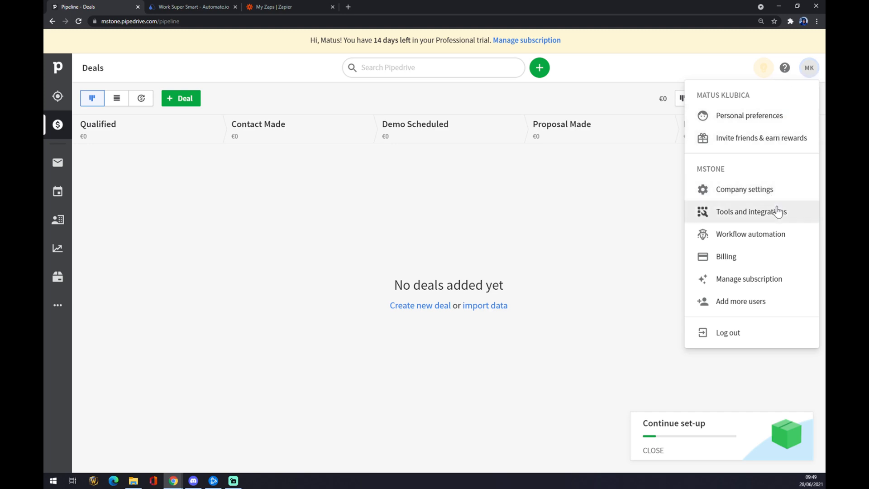
# Step: Open Tools and integrations, then the Marketplace apps page listing Zapier
pyautogui.click(749, 212)
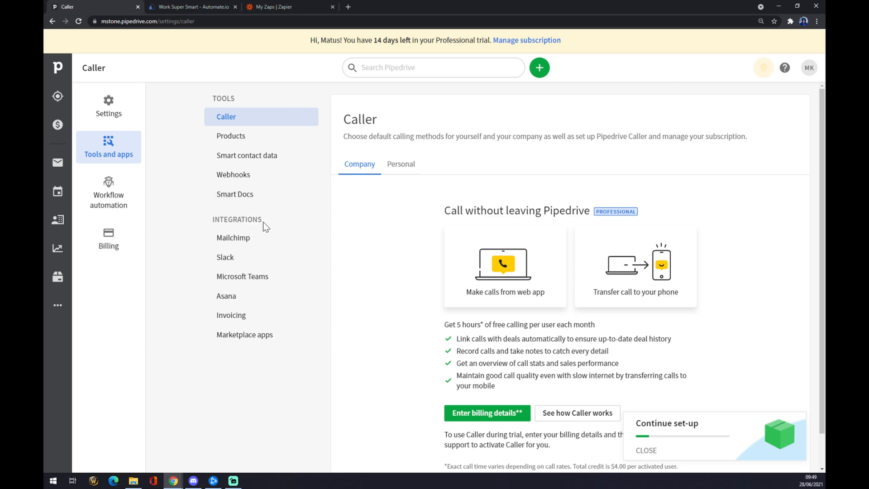
pyautogui.moveTo(254, 242)
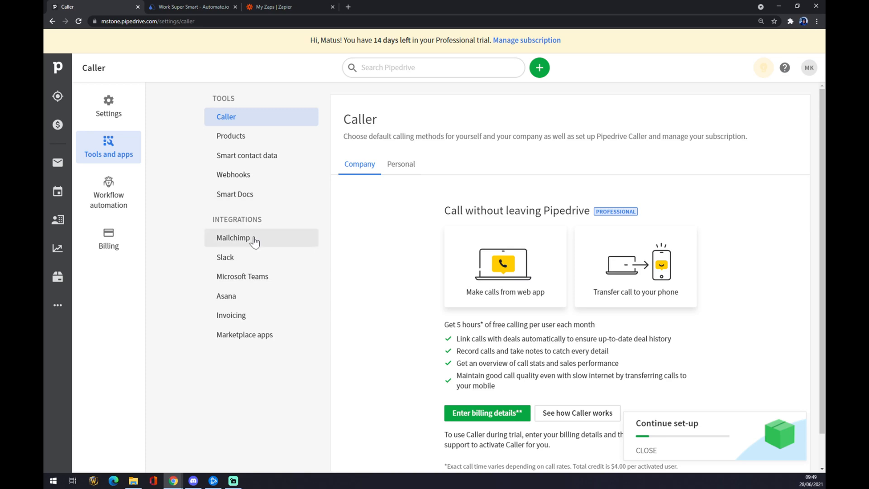
pyautogui.moveTo(272, 238)
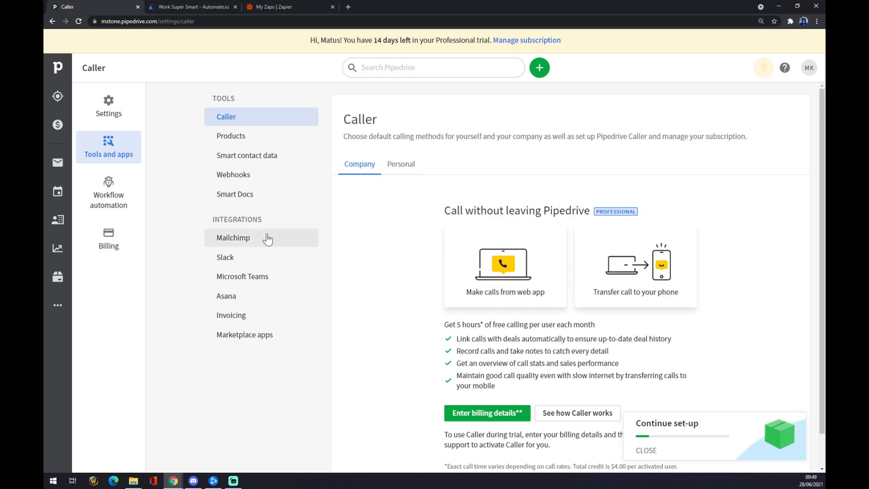
pyautogui.moveTo(273, 366)
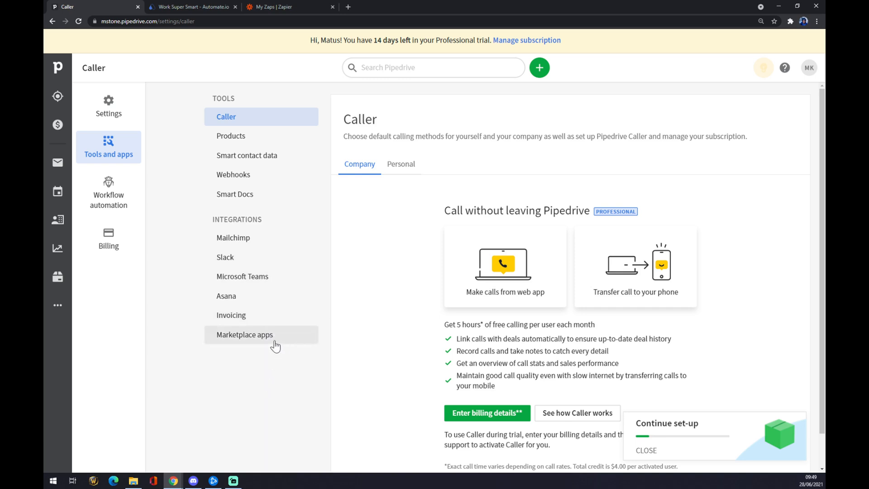
pyautogui.moveTo(256, 350)
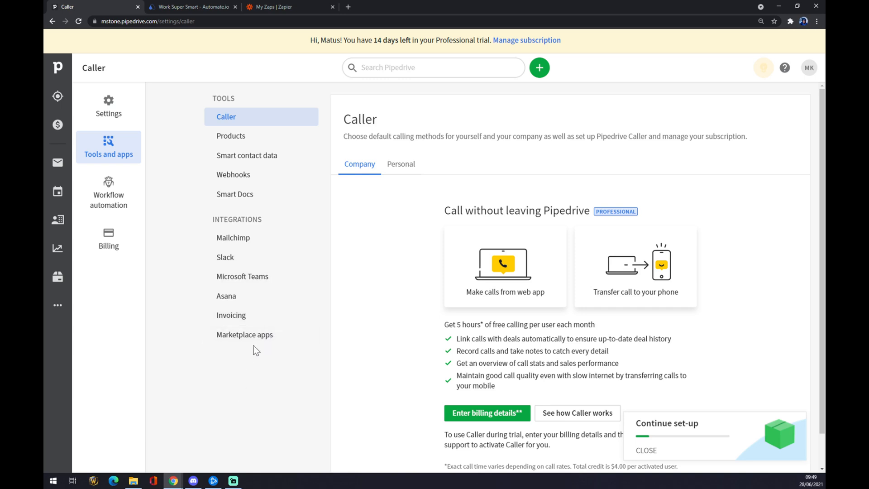
pyautogui.click(244, 334)
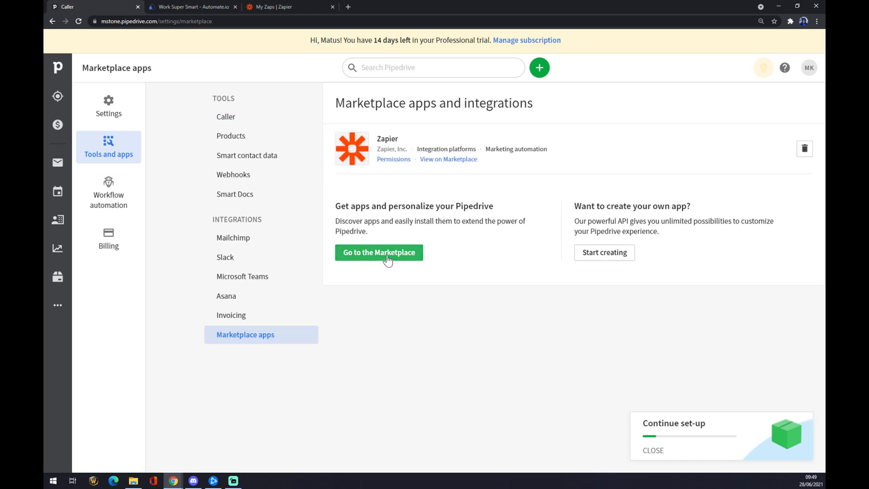
# Step: Search the Pipedrive Marketplace for 'linkedin' apps
pyautogui.click(380, 252)
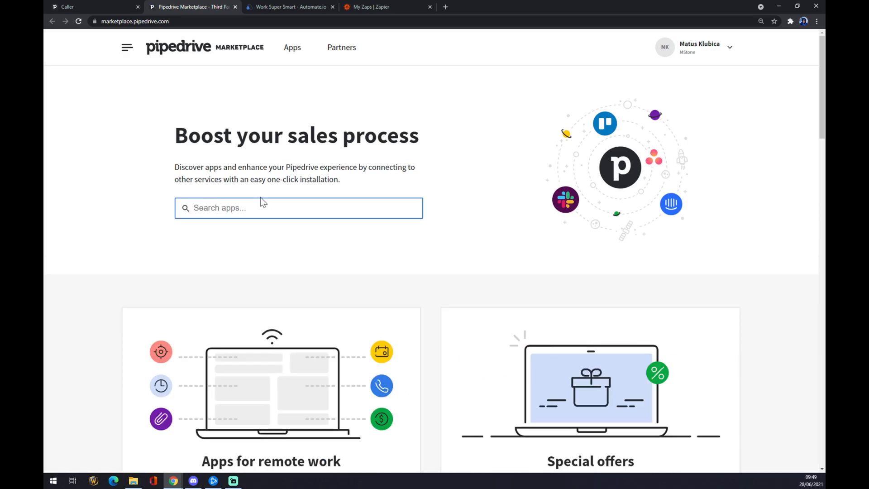
pyautogui.write('linked')
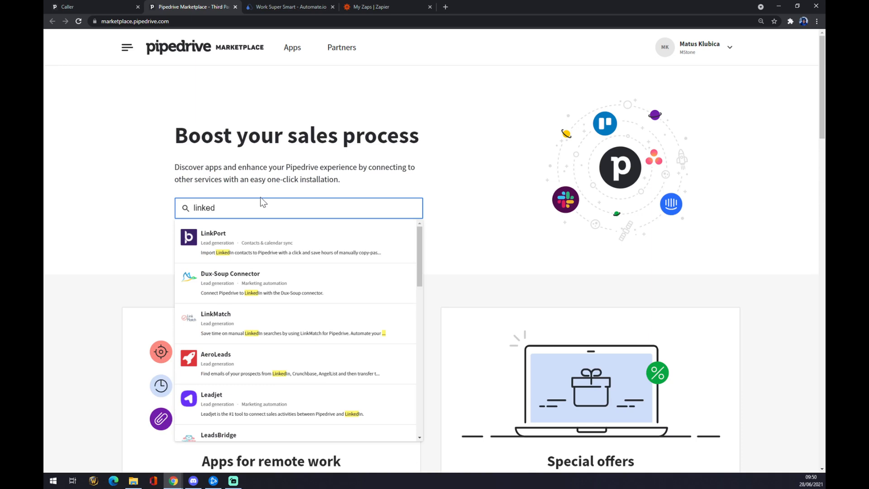
pyautogui.write('in')
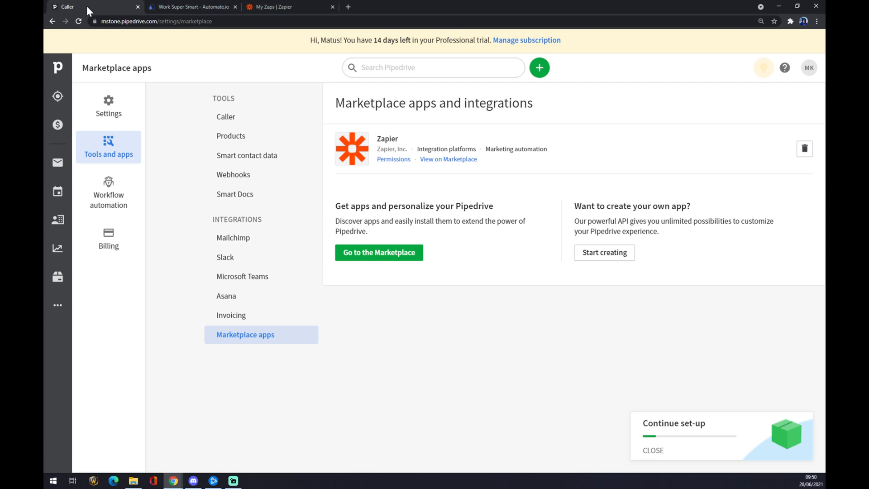
pyautogui.moveTo(405, 194)
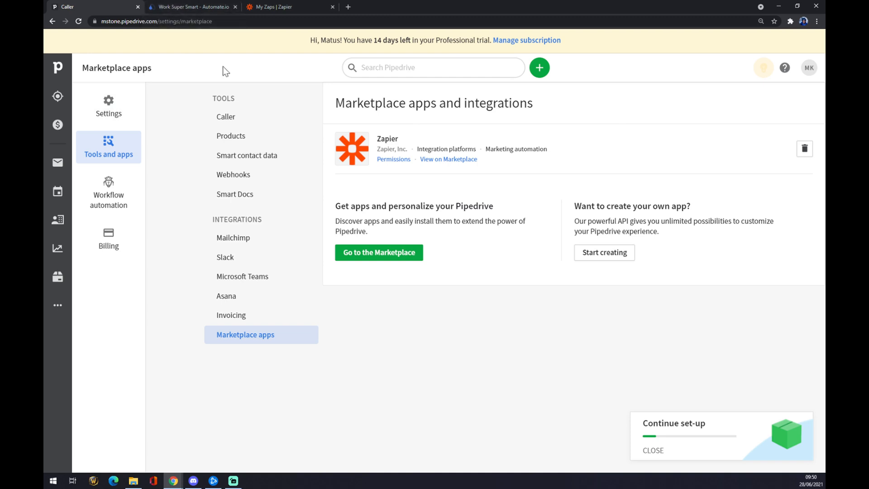
# Step: On Automate.io, open the App Integrations directory via Integrations > See All Categories
pyautogui.click(191, 6)
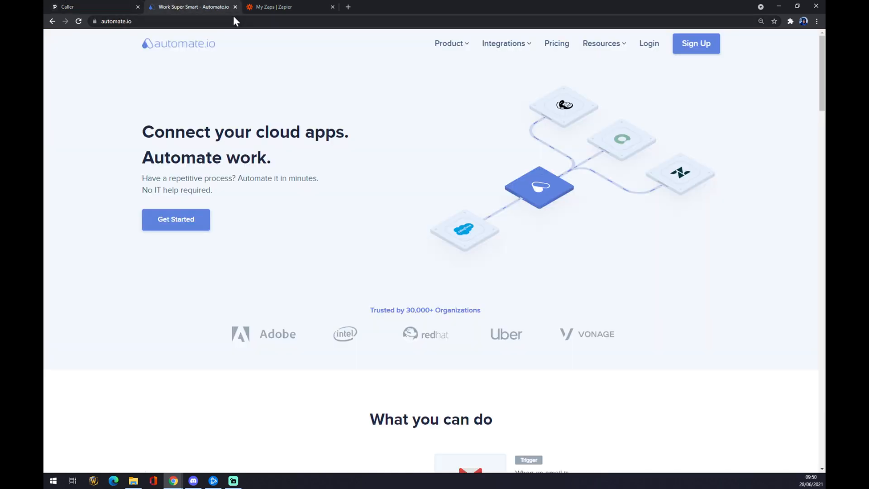
pyautogui.moveTo(281, 73)
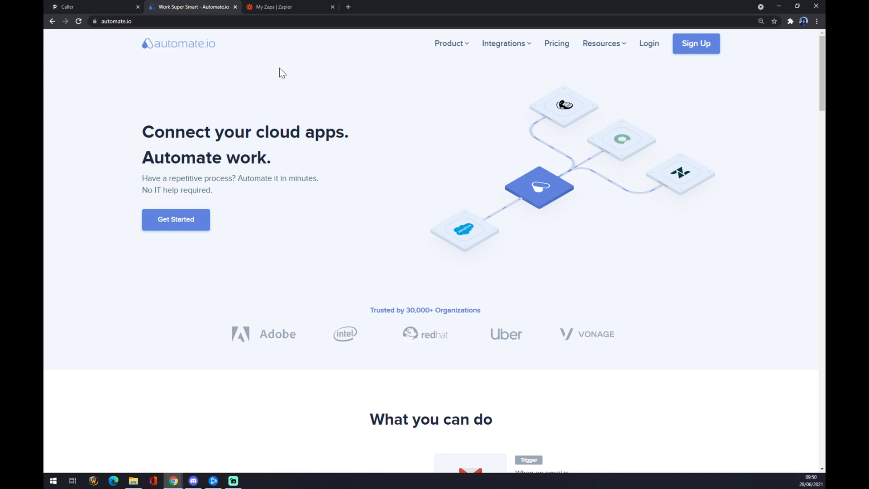
pyautogui.moveTo(284, 100)
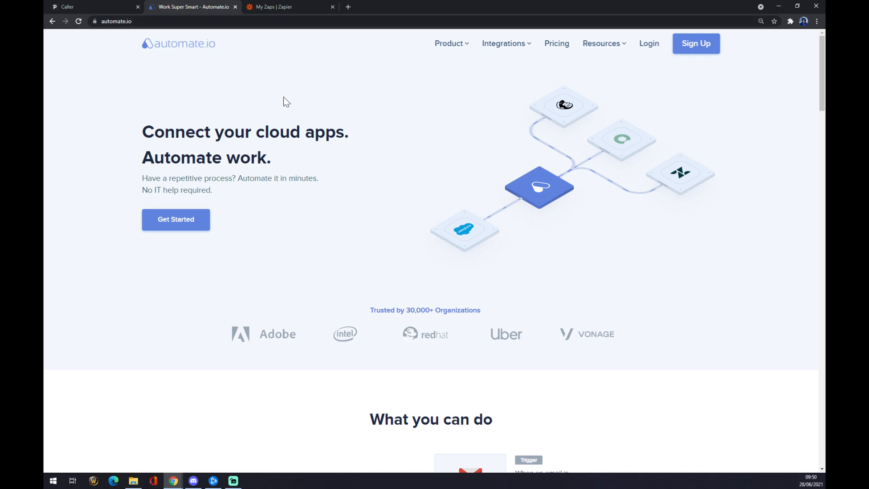
pyautogui.moveTo(443, 83)
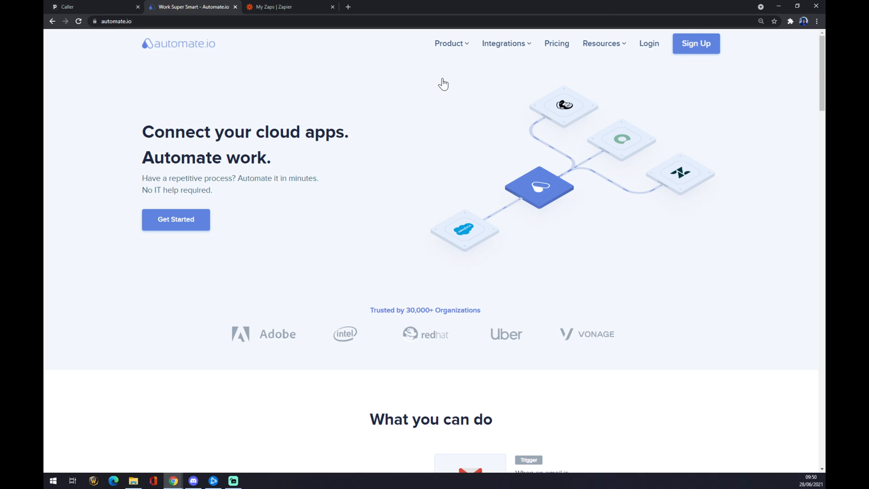
pyautogui.click(504, 44)
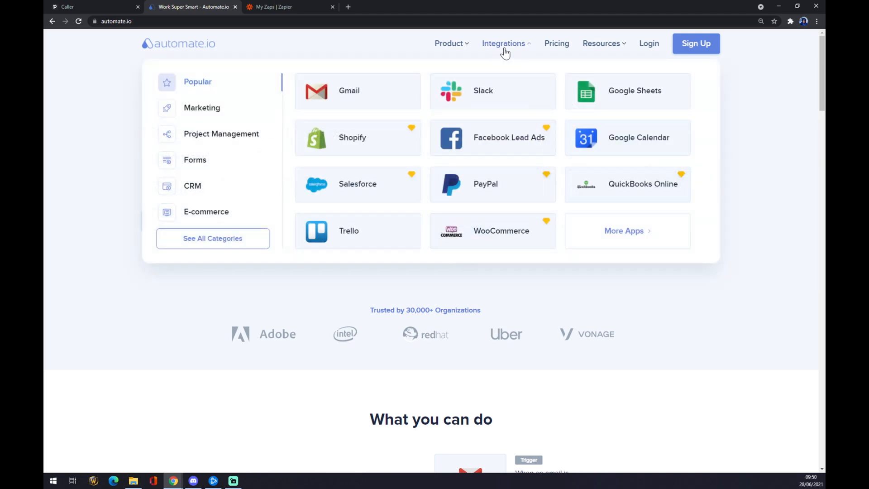
pyautogui.moveTo(503, 85)
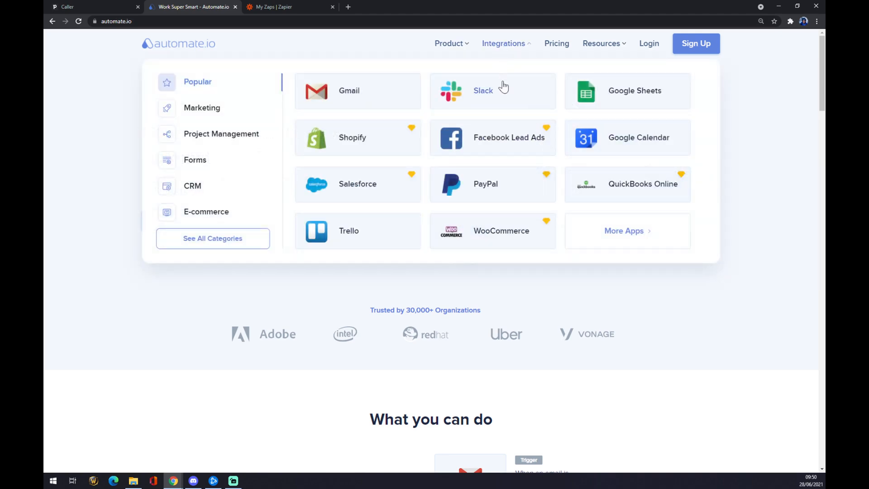
pyautogui.click(206, 211)
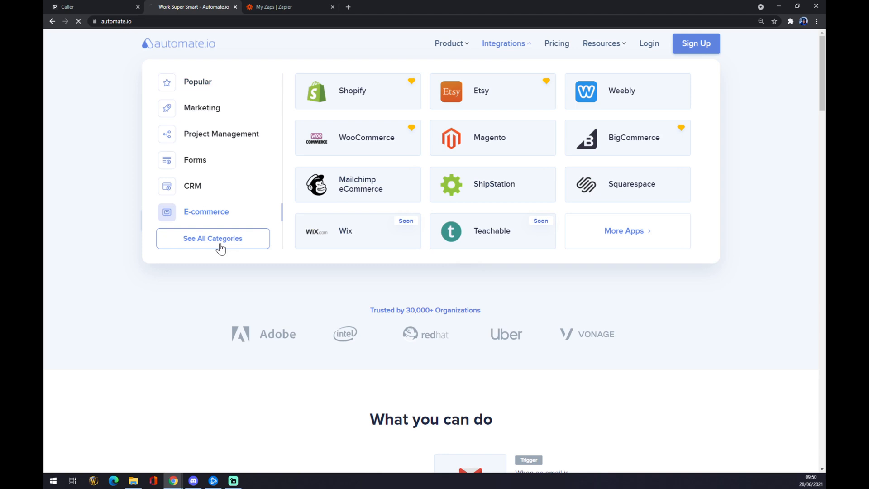
pyautogui.click(213, 238)
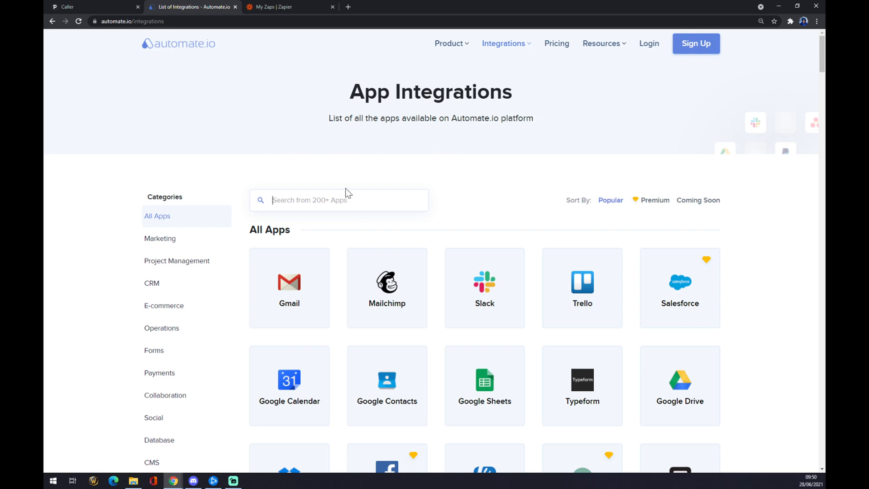
# Step: Search 'piped', open Pipedrive's integrations page, and search 'link' for LinkedIn matches
pyautogui.write('p')
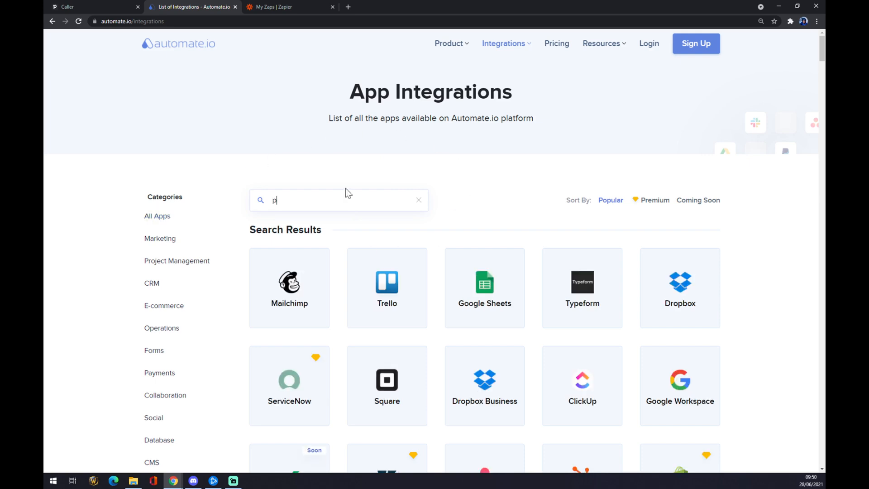
pyautogui.write('iped')
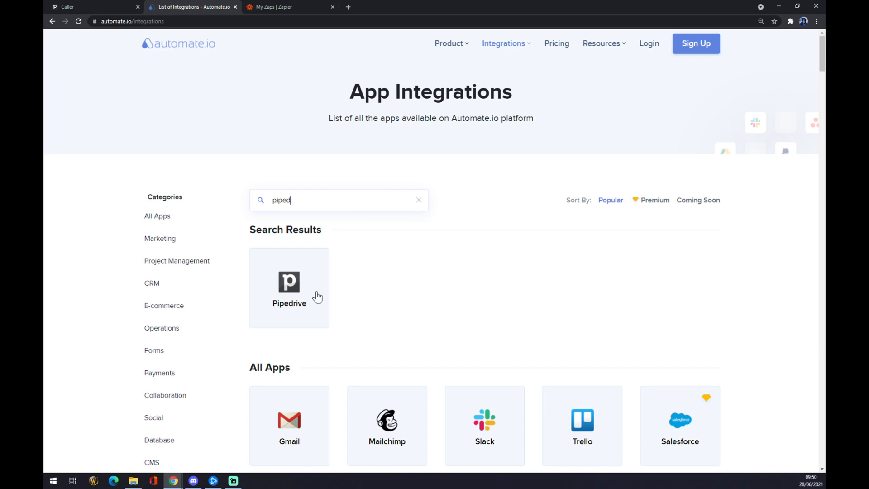
pyautogui.click(289, 285)
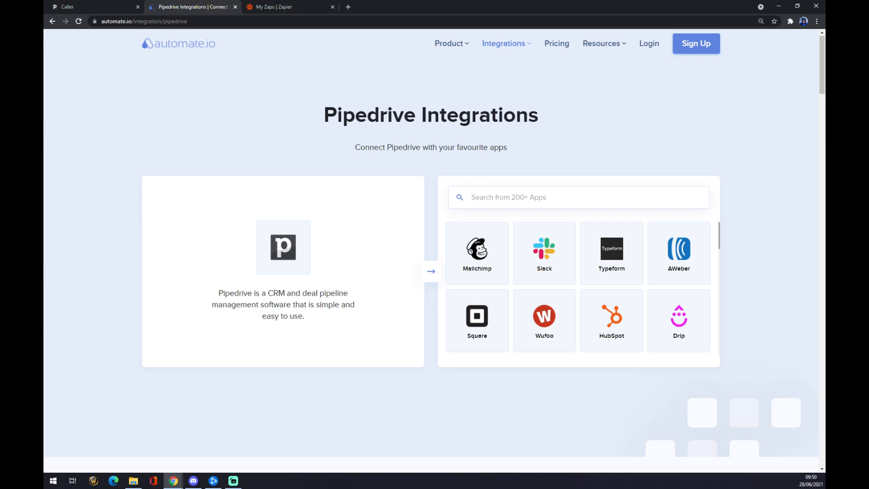
pyautogui.click(579, 198)
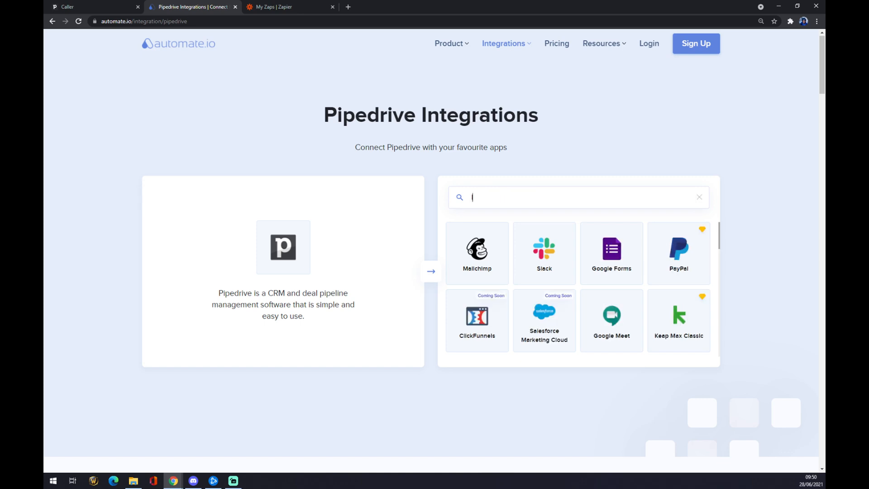
pyautogui.write('link')
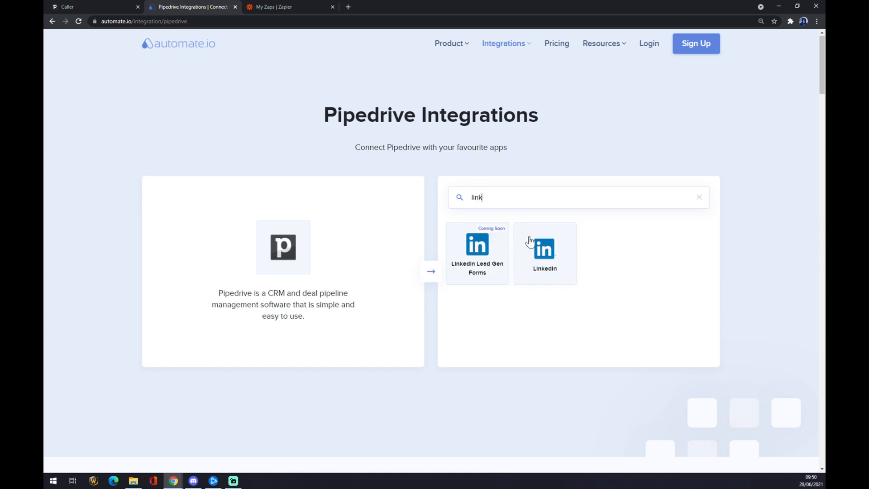
# Step: Open the LinkedIn tile and scroll through the Popular Integrations list
pyautogui.click(545, 250)
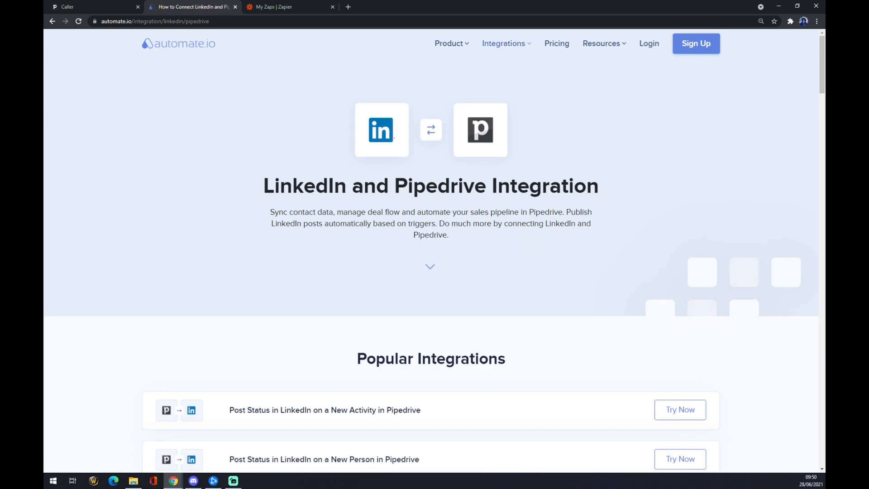
pyautogui.scroll(-3)
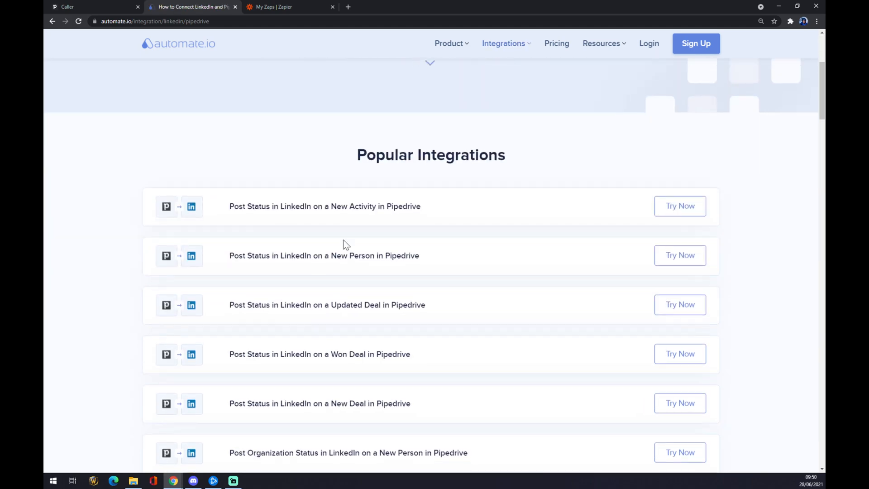
pyautogui.moveTo(177, 218)
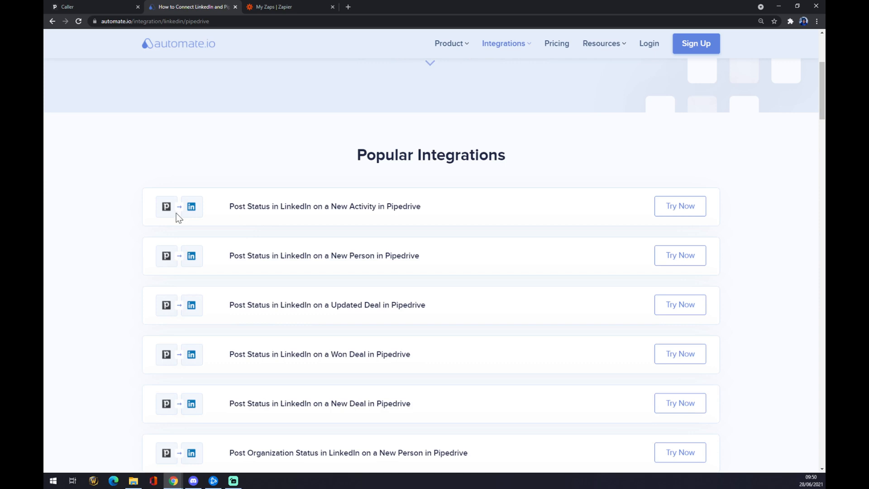
pyautogui.scroll(-3)
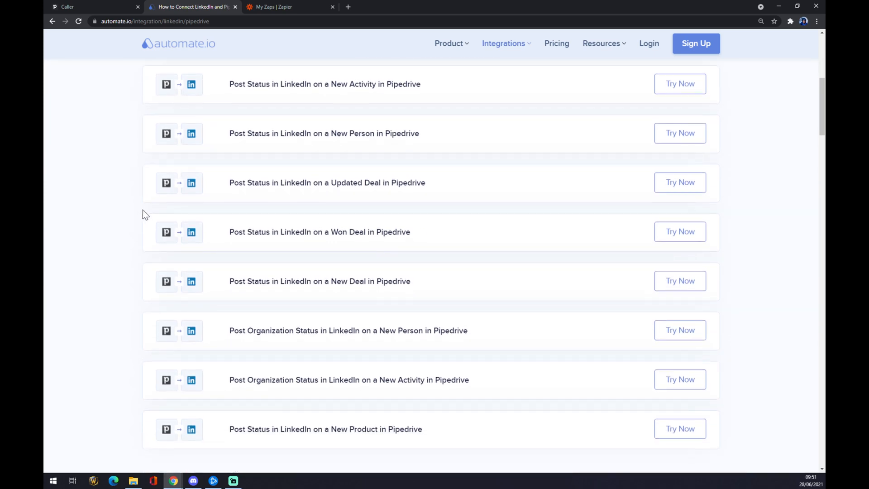
pyautogui.scroll(-3)
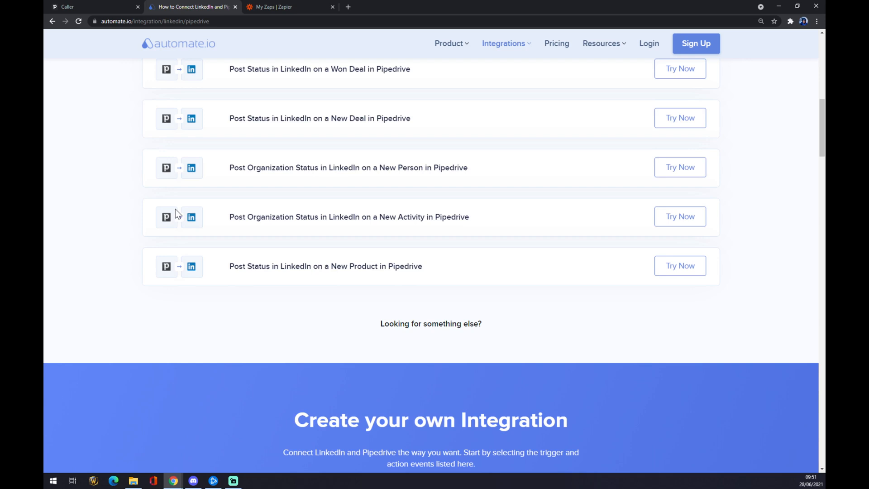
# Step: Scroll to Create your own Integration to view Pipedrive triggers and LinkedIn actions
pyautogui.scroll(-3)
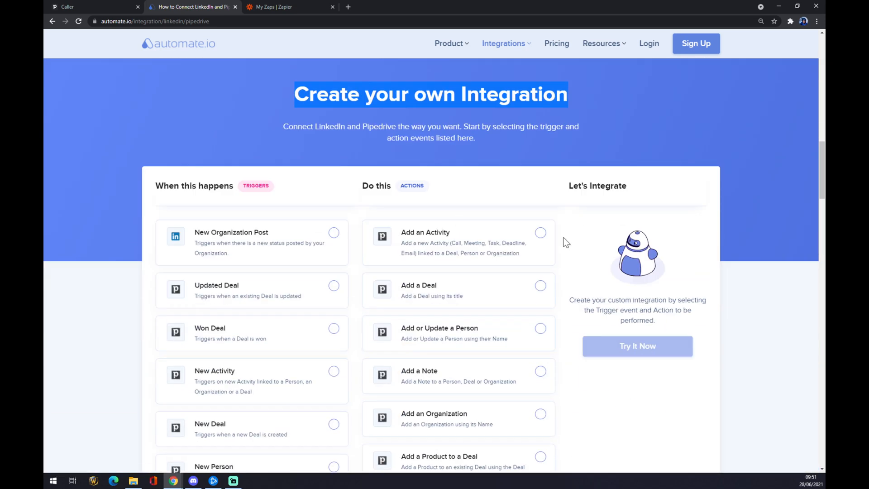
pyautogui.moveTo(235, 139)
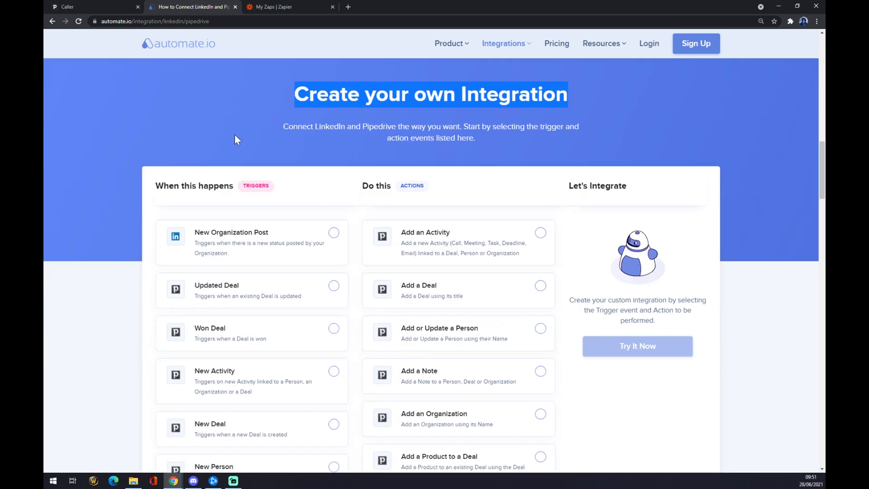
pyautogui.moveTo(244, 157)
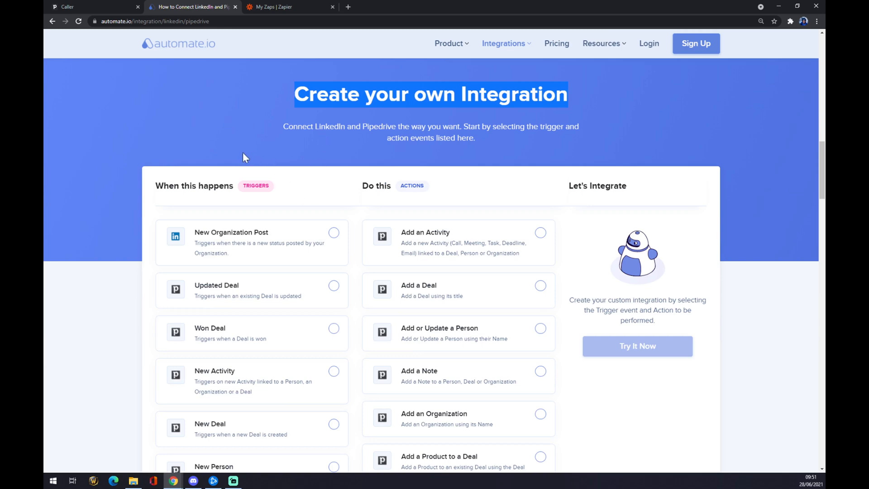
pyautogui.scroll(-3)
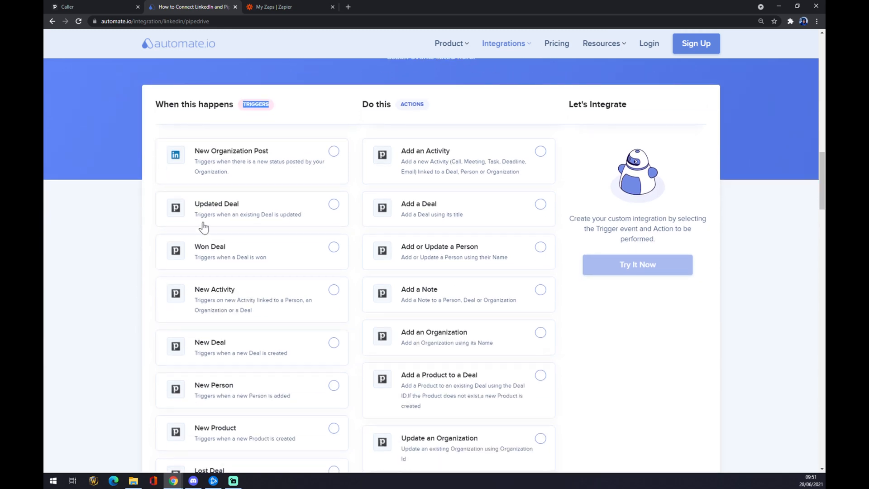
pyautogui.scroll(-3)
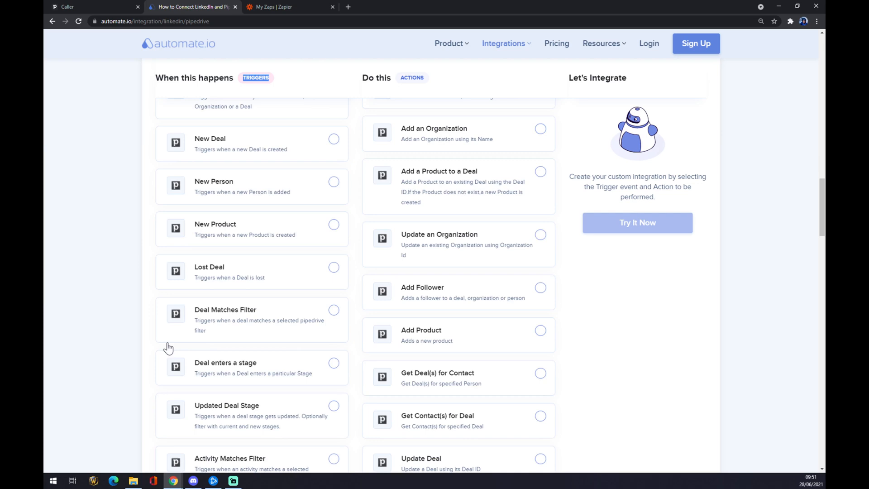
pyautogui.scroll(3)
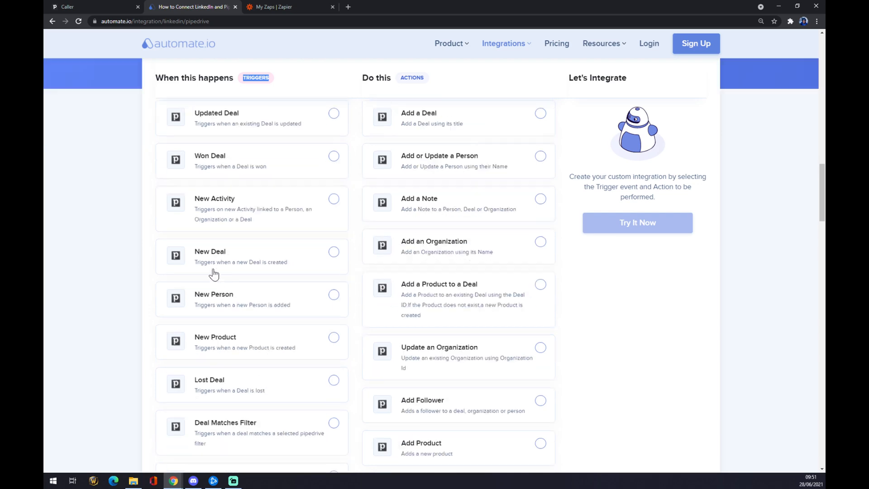
pyautogui.click(334, 204)
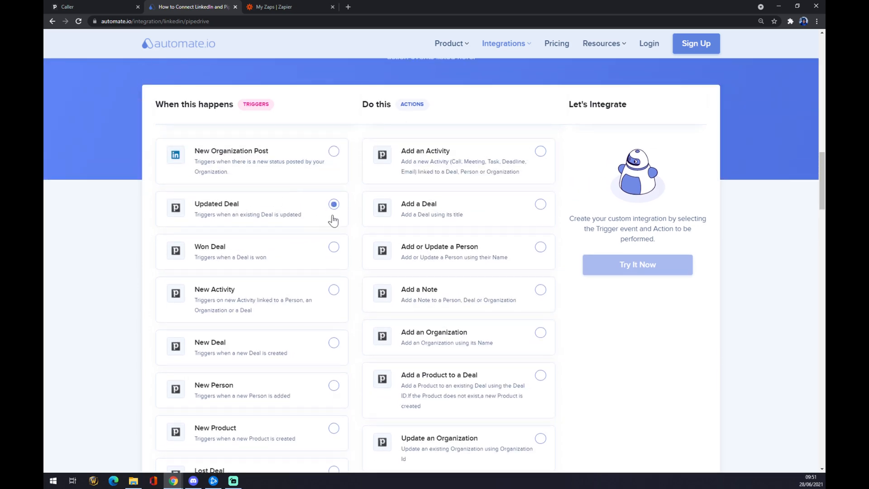
pyautogui.moveTo(470, 234)
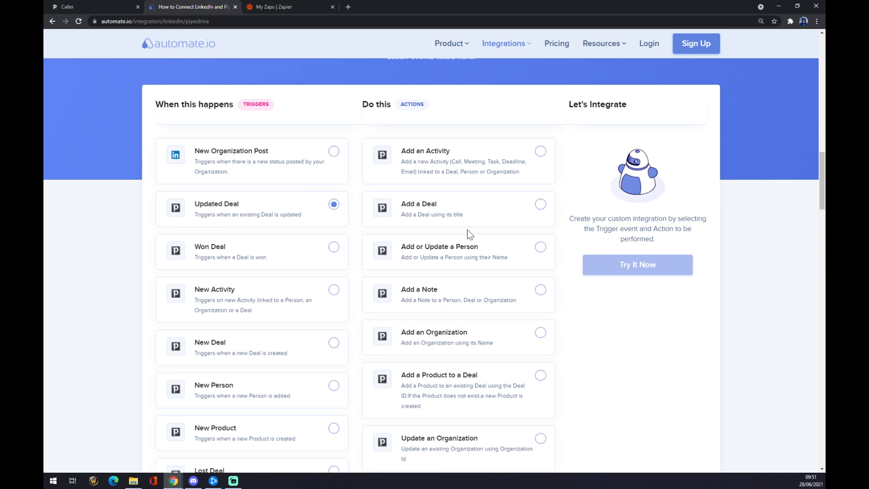
pyautogui.scroll(-3)
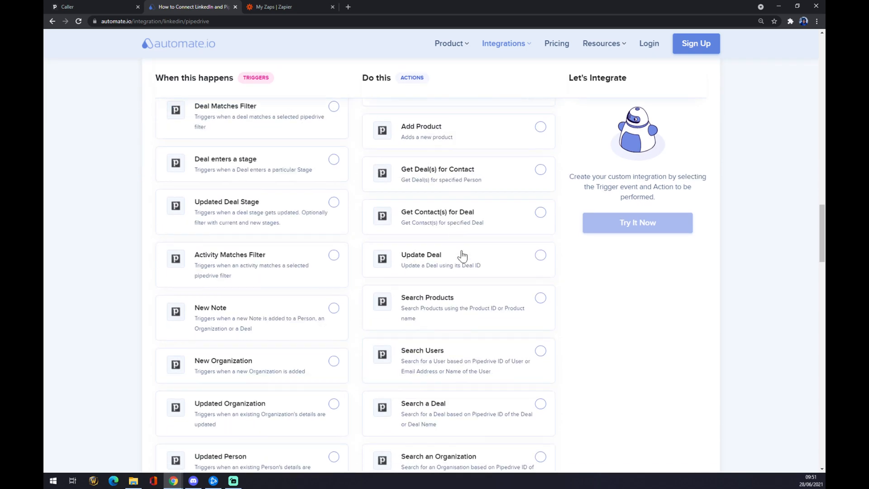
pyautogui.scroll(-3)
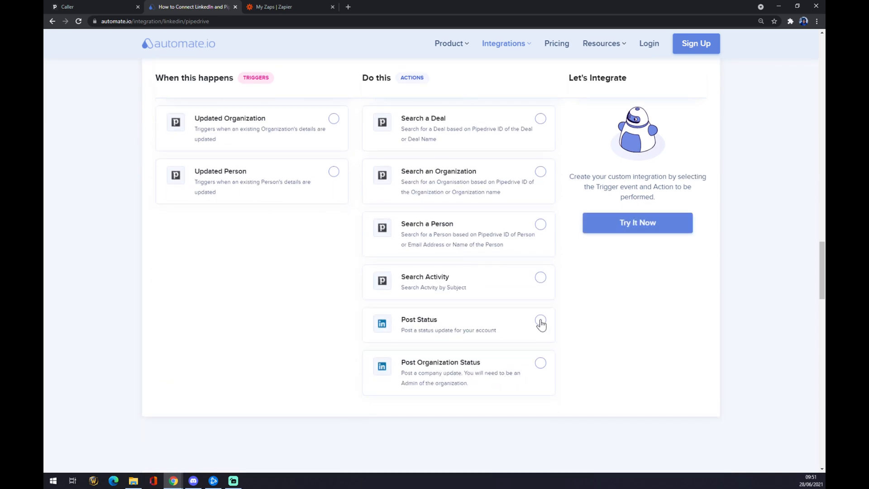
pyautogui.click(541, 320)
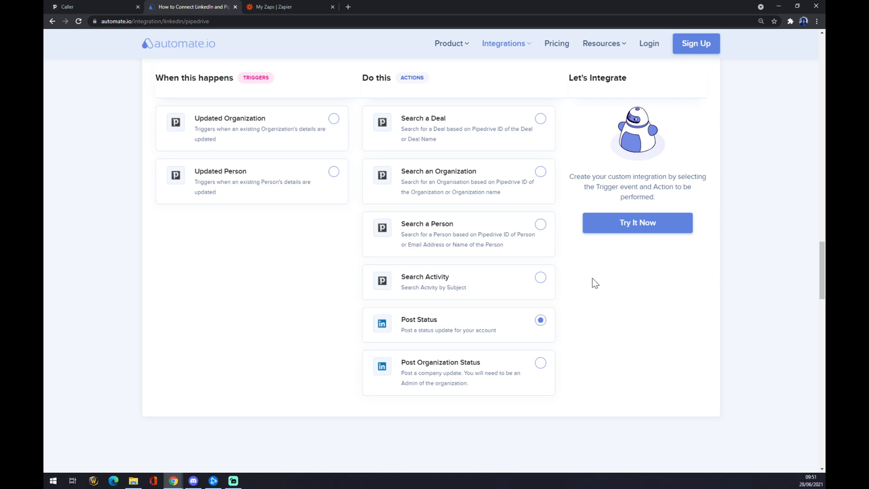
pyautogui.moveTo(582, 280)
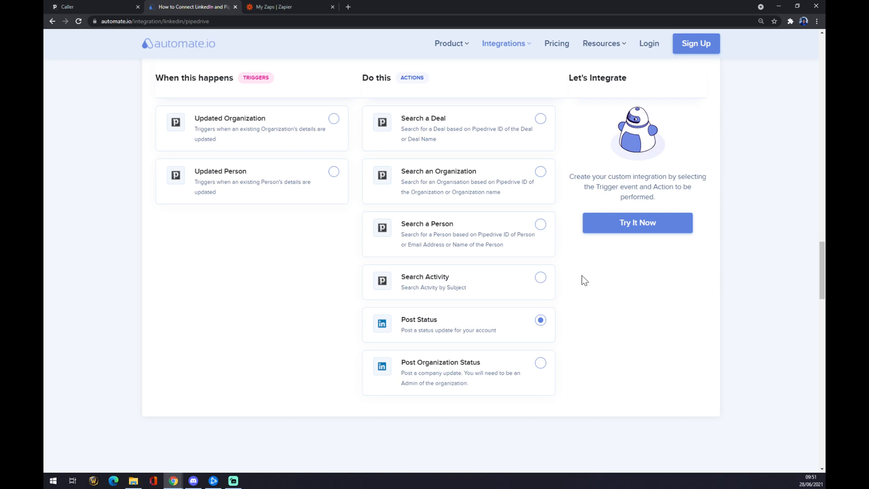
pyautogui.moveTo(588, 273)
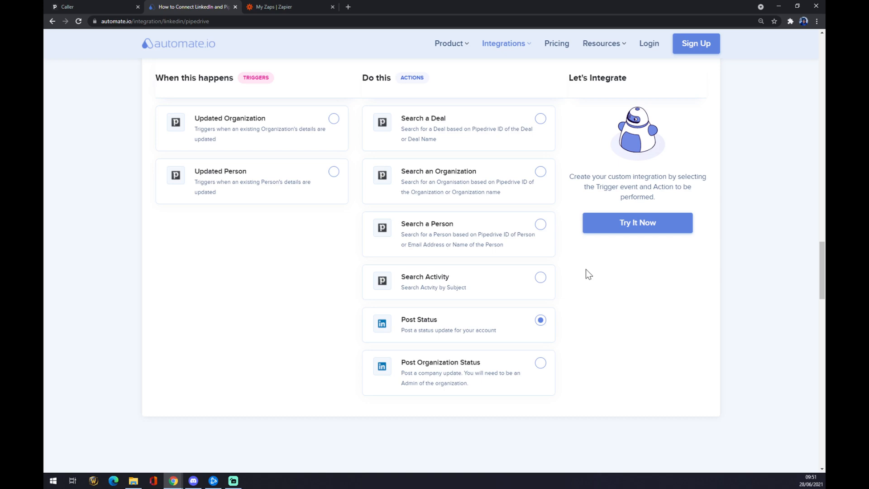
pyautogui.moveTo(357, 9)
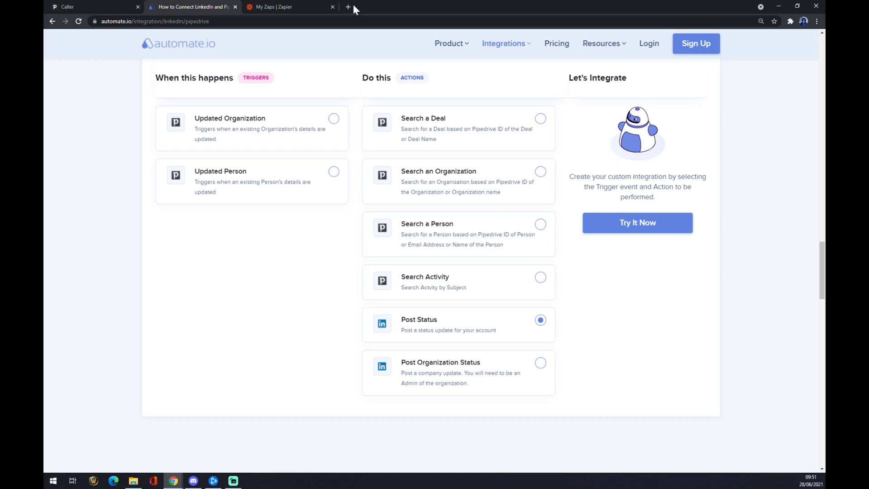
# Step: Switch to the My Zaps tab and start a new zap with MAKE A ZAP
pyautogui.click(276, 7)
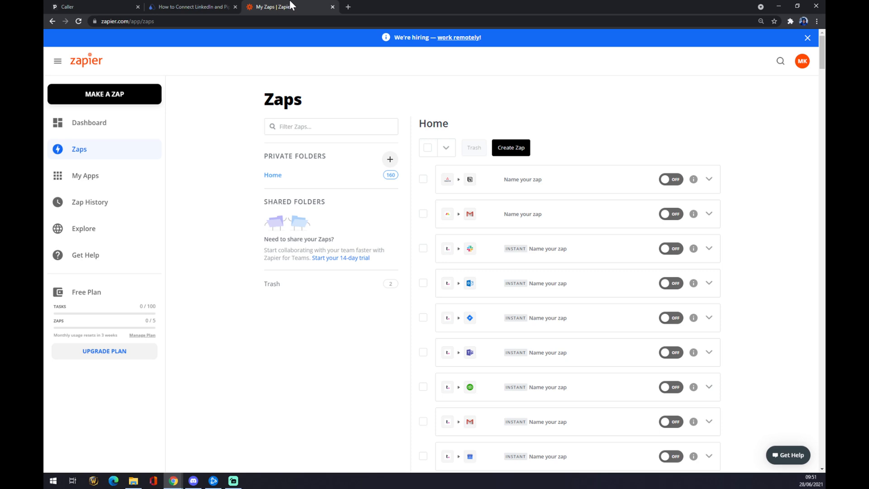
pyautogui.moveTo(121, 99)
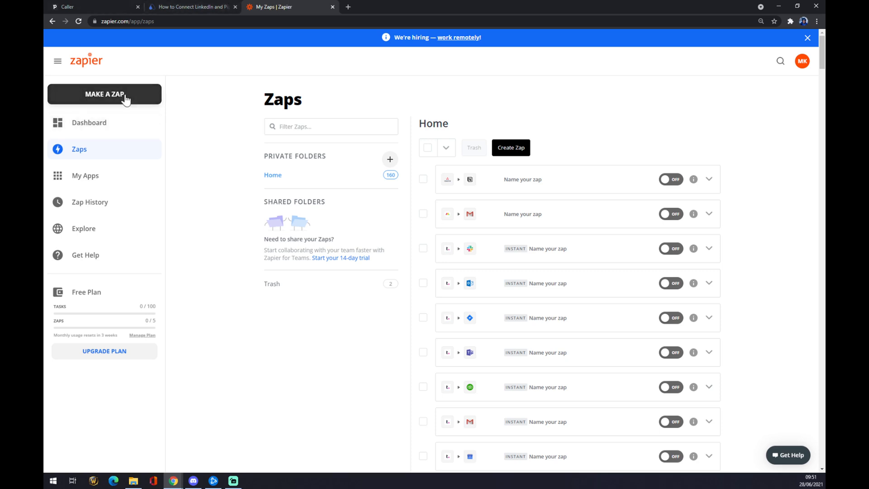
pyautogui.click(104, 95)
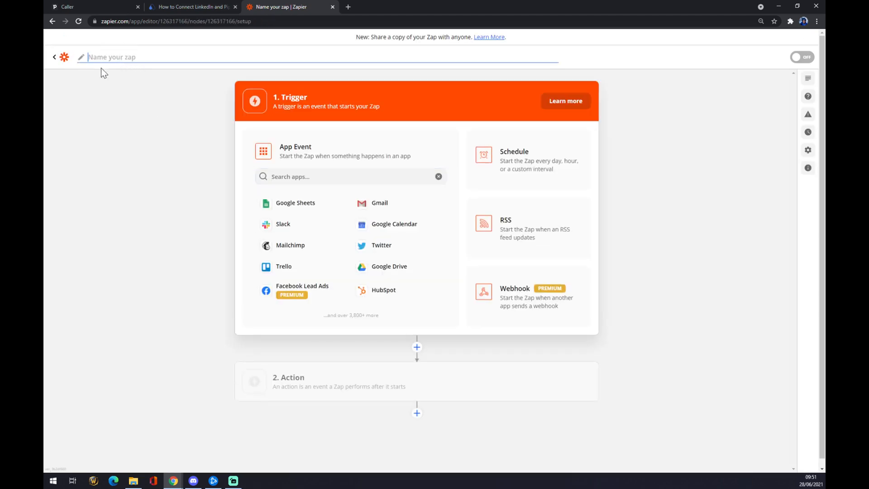
# Step: Set the zap trigger to Pipedrive with the New Deal event
pyautogui.click(350, 177)
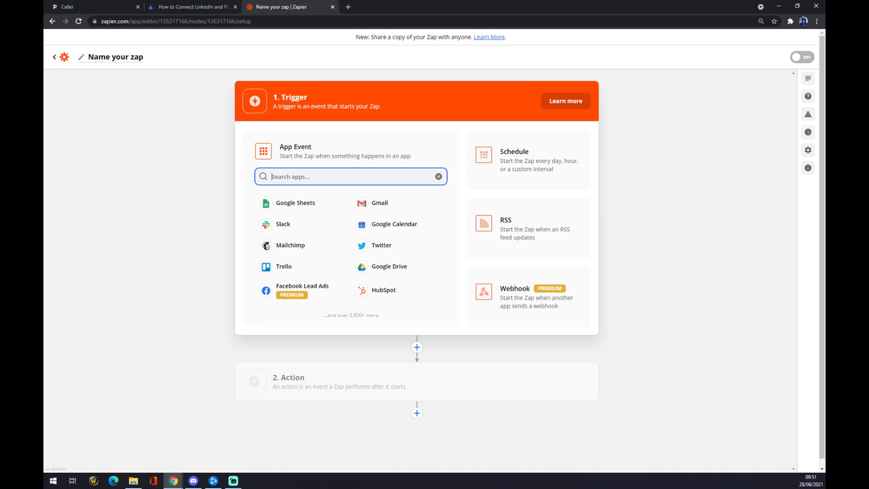
pyautogui.moveTo(312, 102)
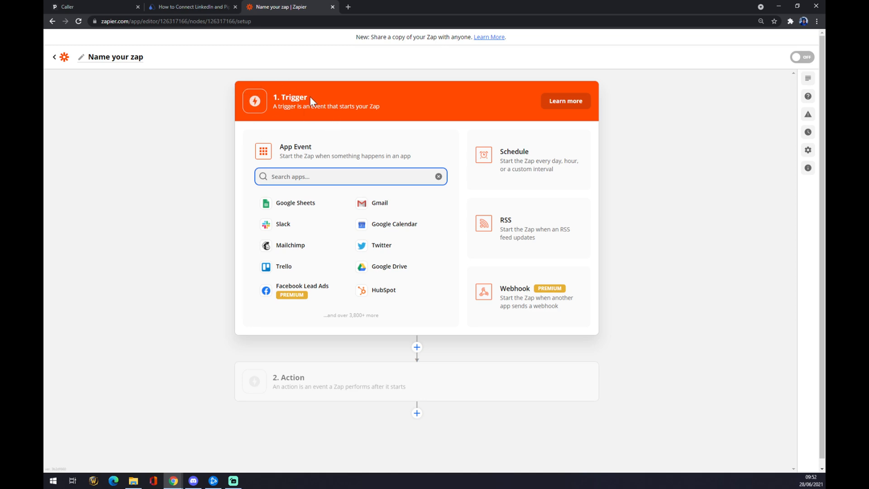
pyautogui.moveTo(311, 102)
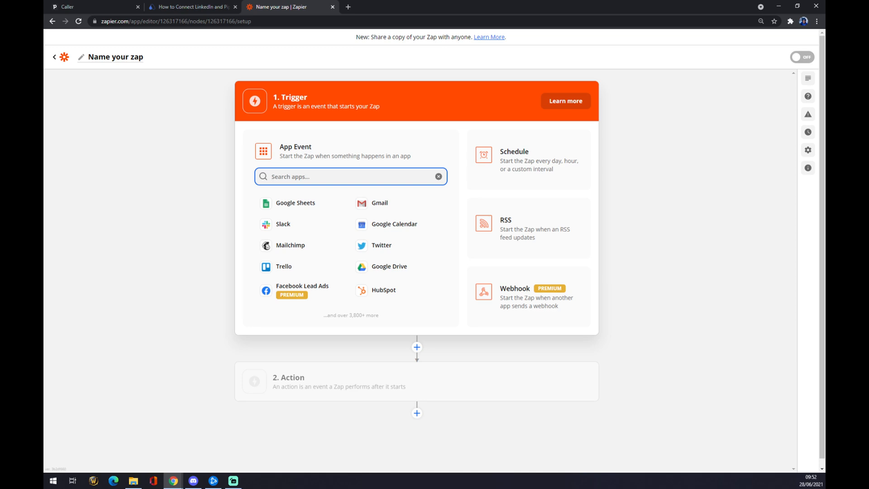
pyautogui.write('pipedr')
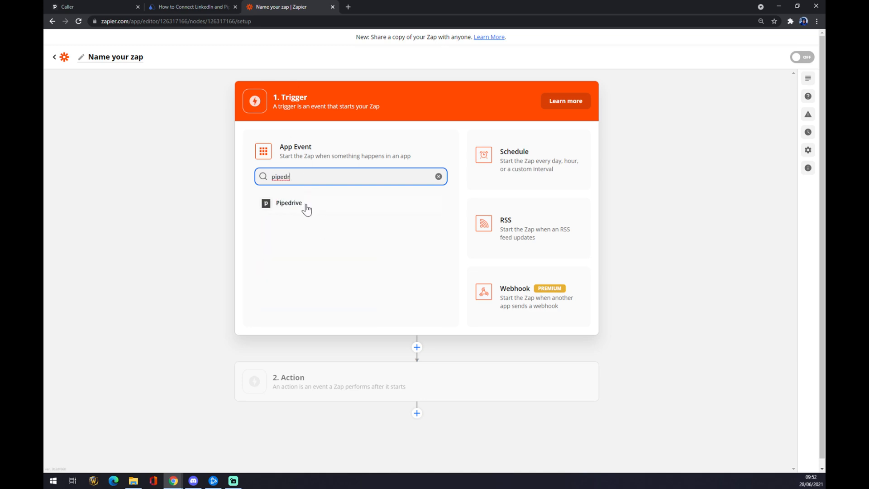
pyautogui.click(288, 202)
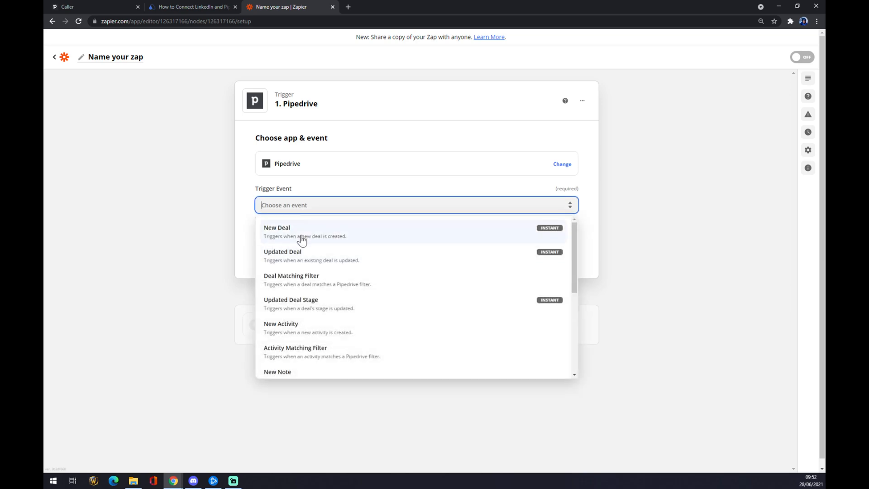
pyautogui.click(276, 232)
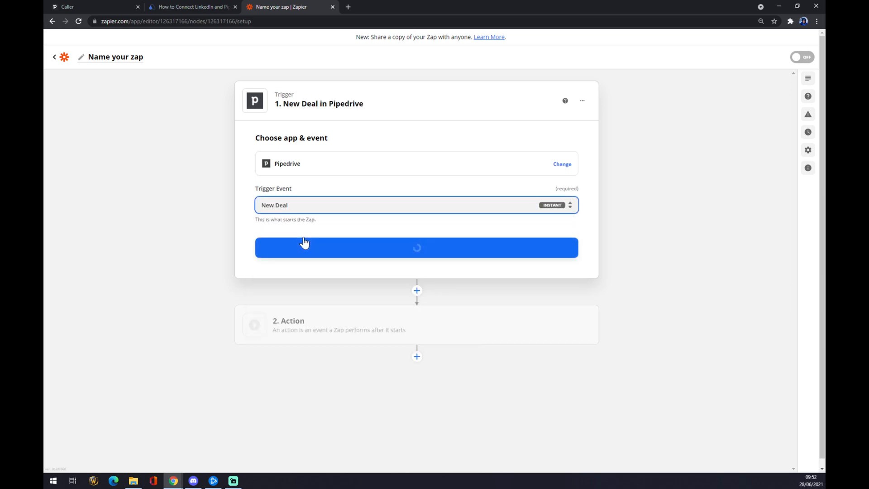
pyautogui.click(416, 247)
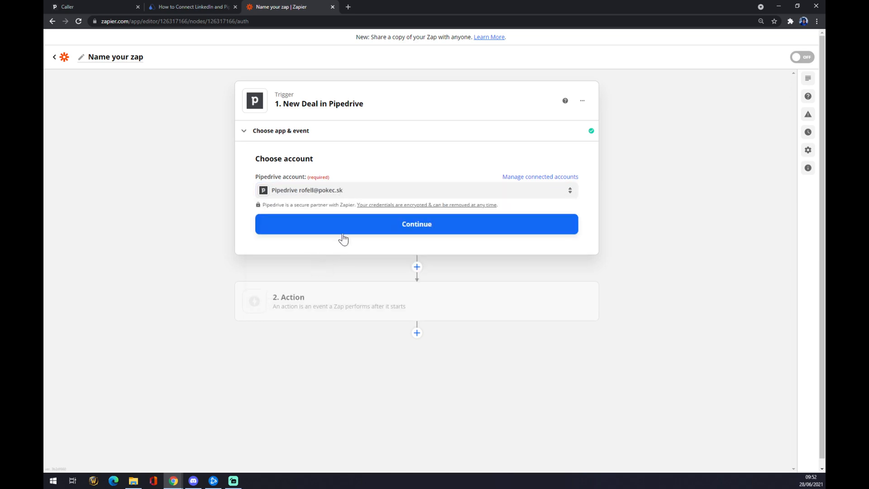
# Step: Continue with the connected Pipedrive account to reach the Test trigger step
pyautogui.click(417, 224)
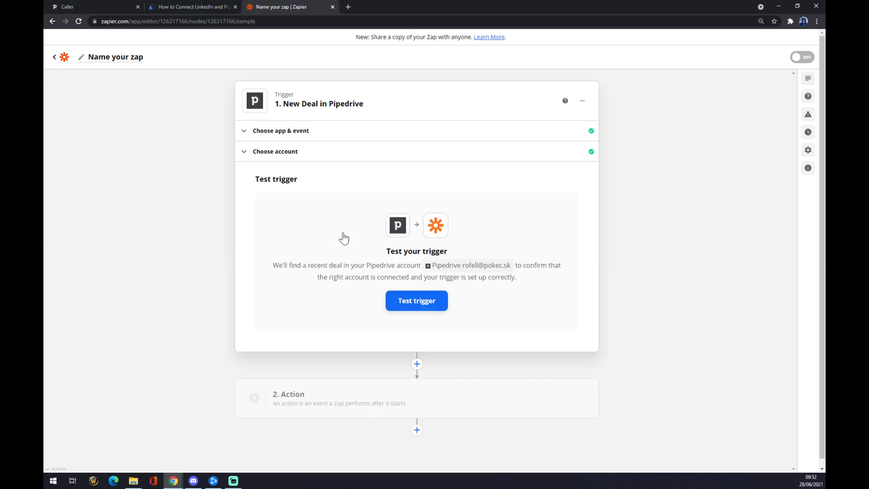
pyautogui.moveTo(223, 298)
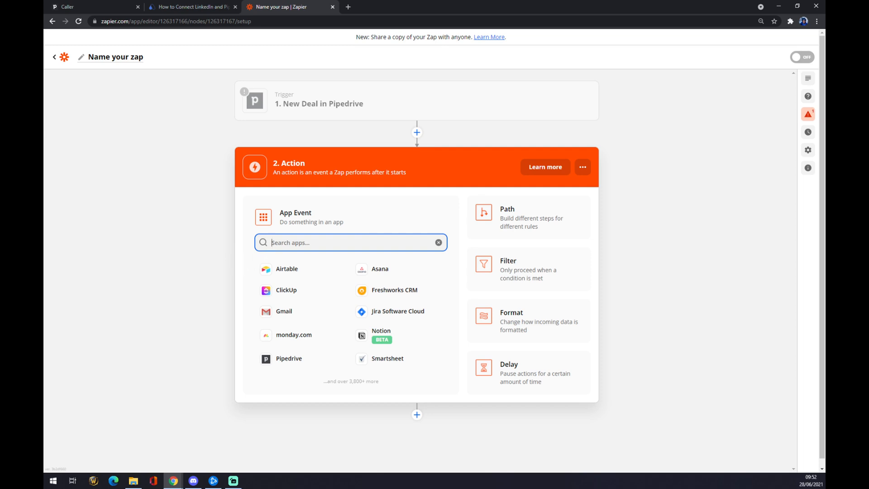
# Step: Make LinkedIn the action app with Create Share Update as the event, and continue
pyautogui.write('linked')
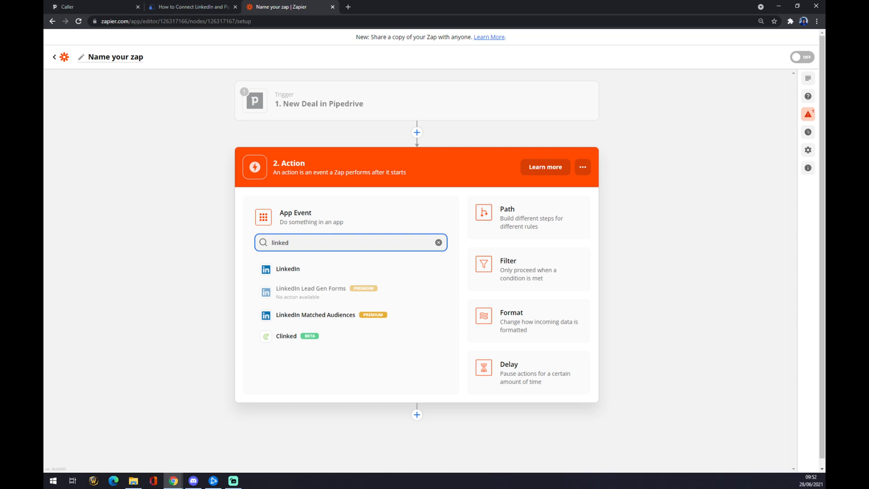
pyautogui.click(288, 269)
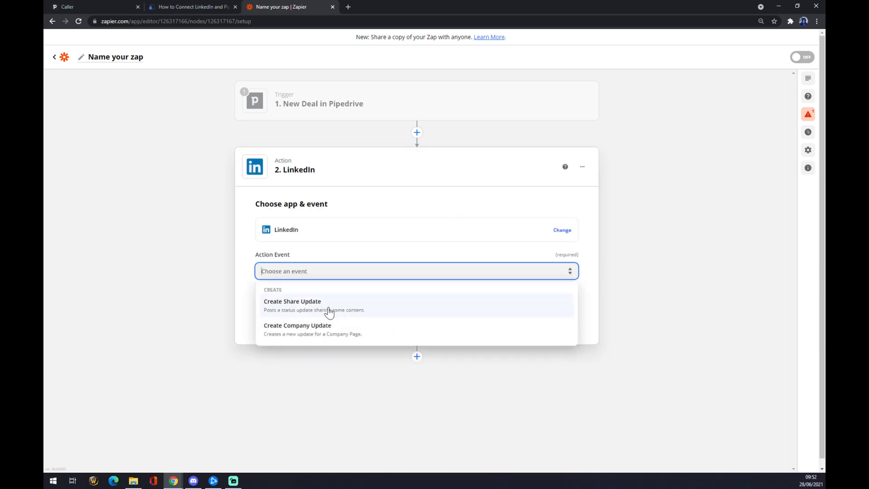
pyautogui.moveTo(320, 310)
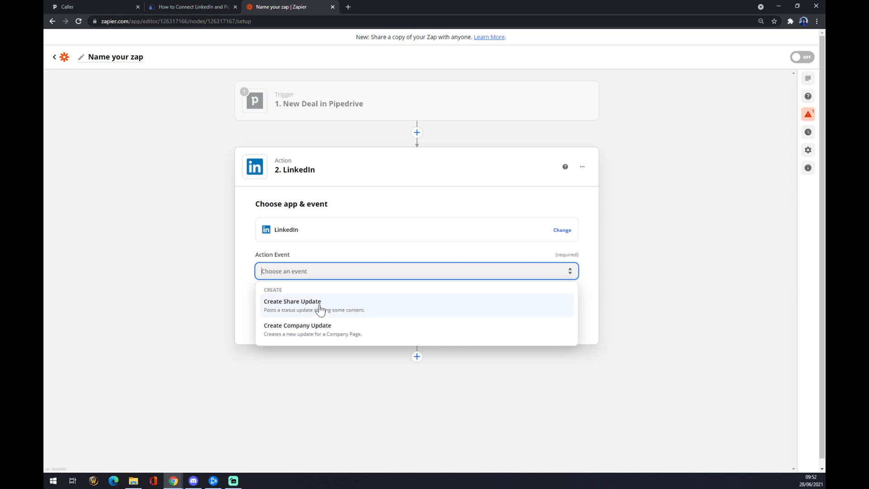
pyautogui.click(292, 302)
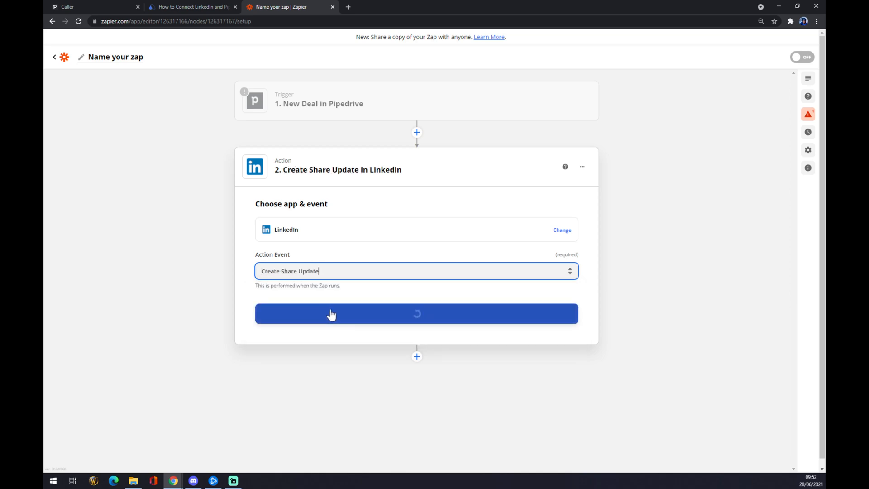
pyautogui.click(417, 314)
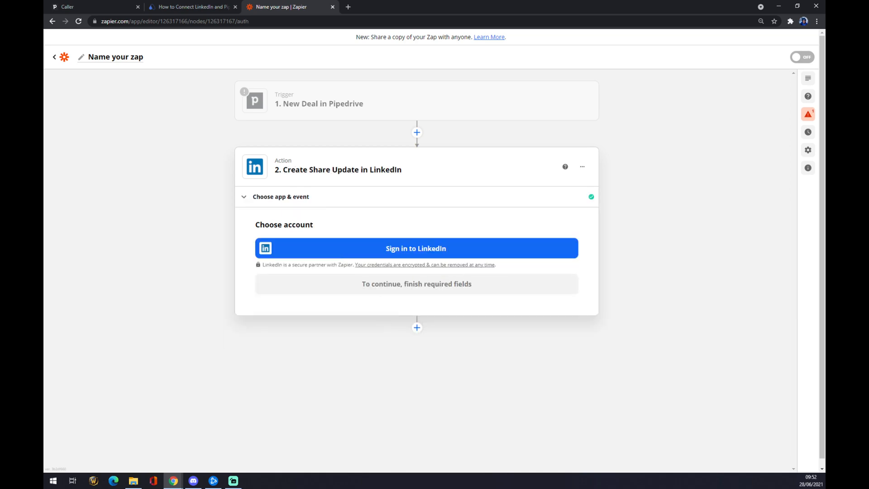